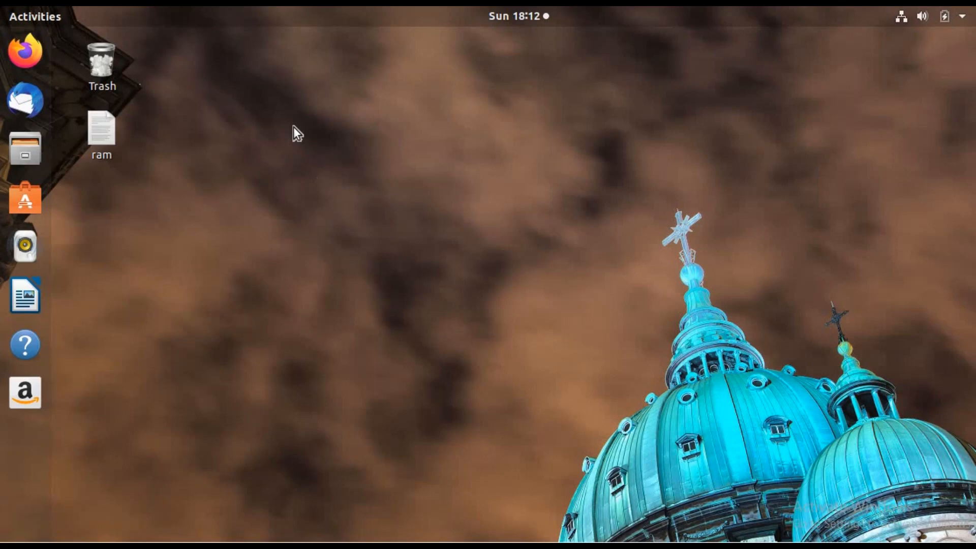
pyautogui.moveTo(52, 27)
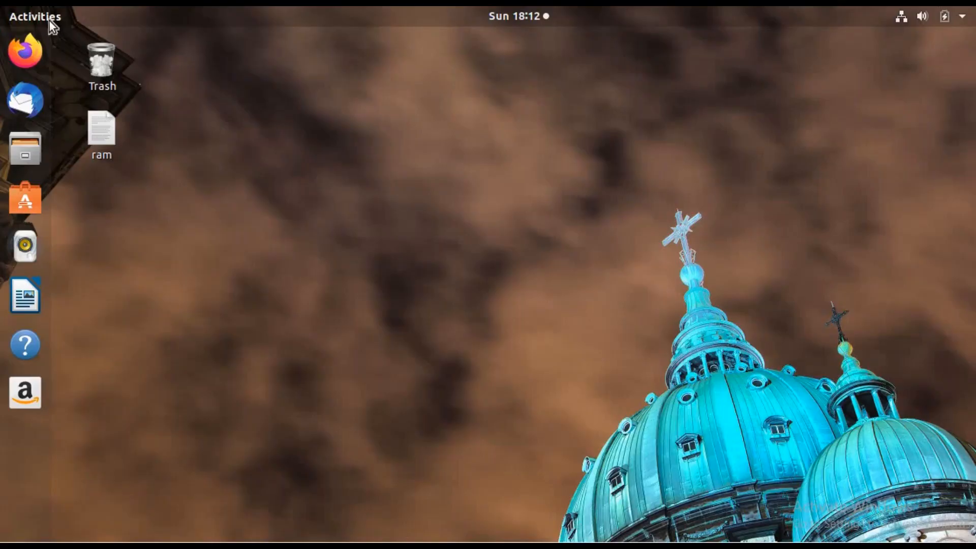
# Step: Search Activities for 'ter' and launch Terminal
pyautogui.write('ter')
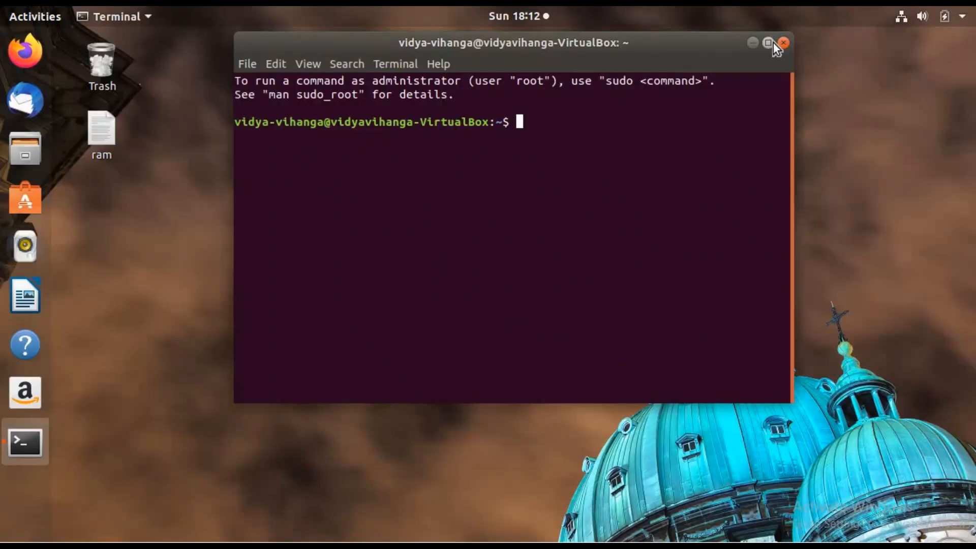
# Step: Maximize the terminal window to fill the screen
pyautogui.click(768, 43)
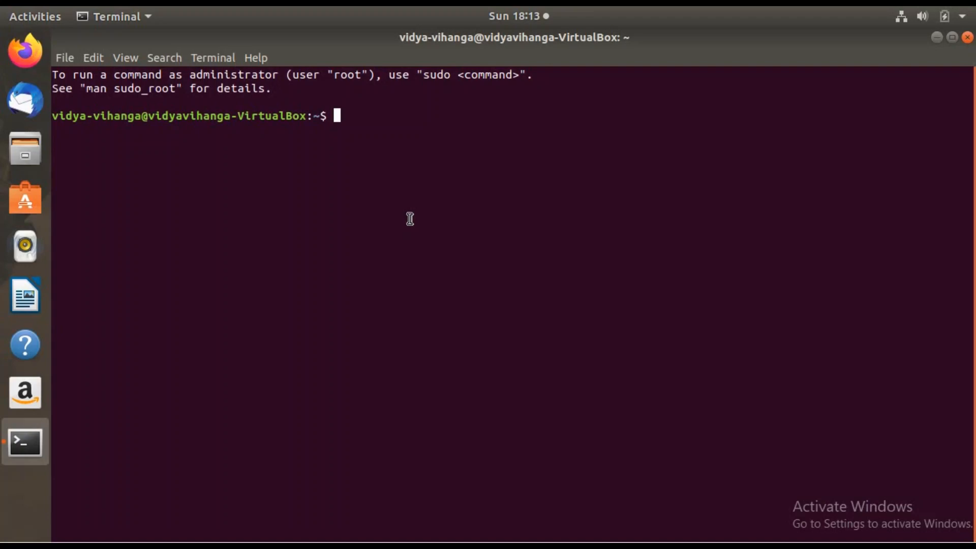
pyautogui.moveTo(388, 172)
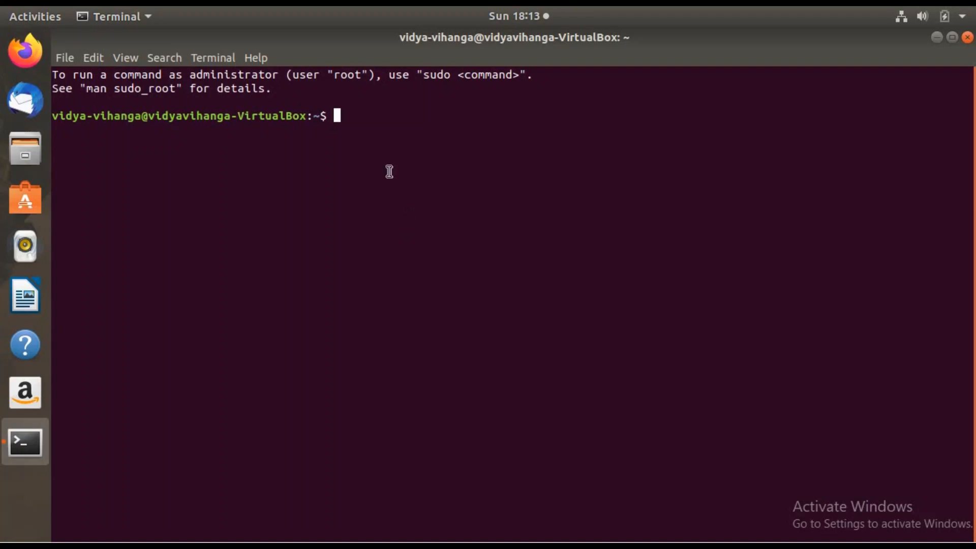
# Step: Run top to view live processes with CPU and memory usage
pyautogui.write('top')
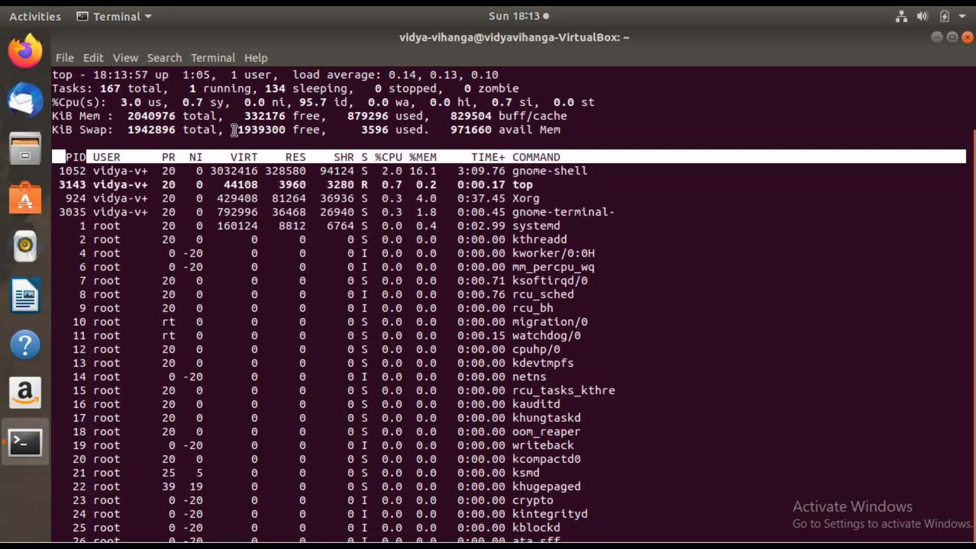
pyautogui.moveTo(297, 139)
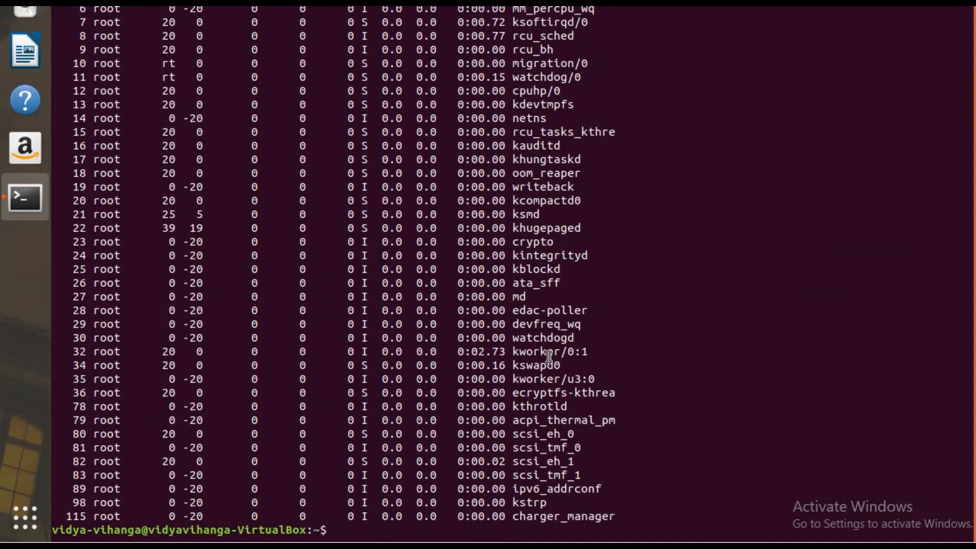
pyautogui.moveTo(856, 62)
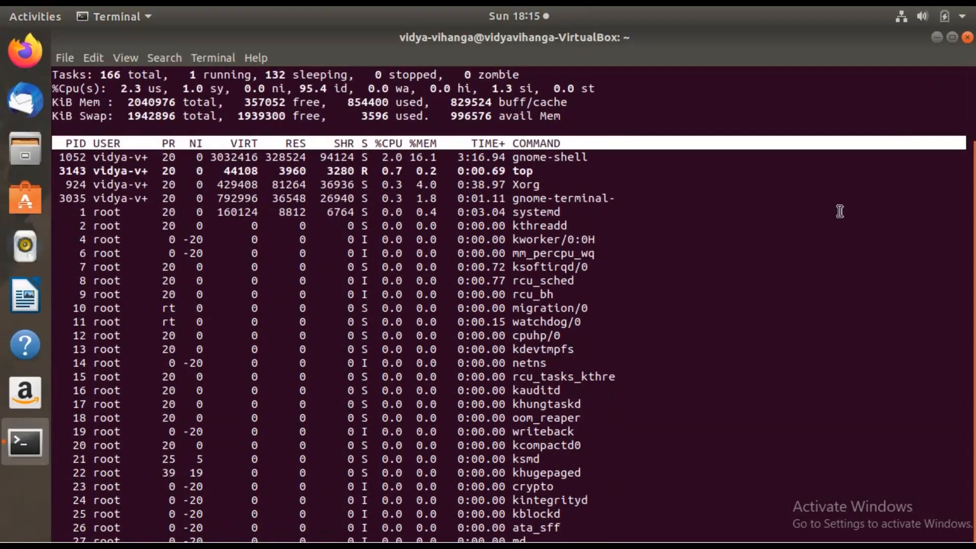
pyautogui.moveTo(83, 69)
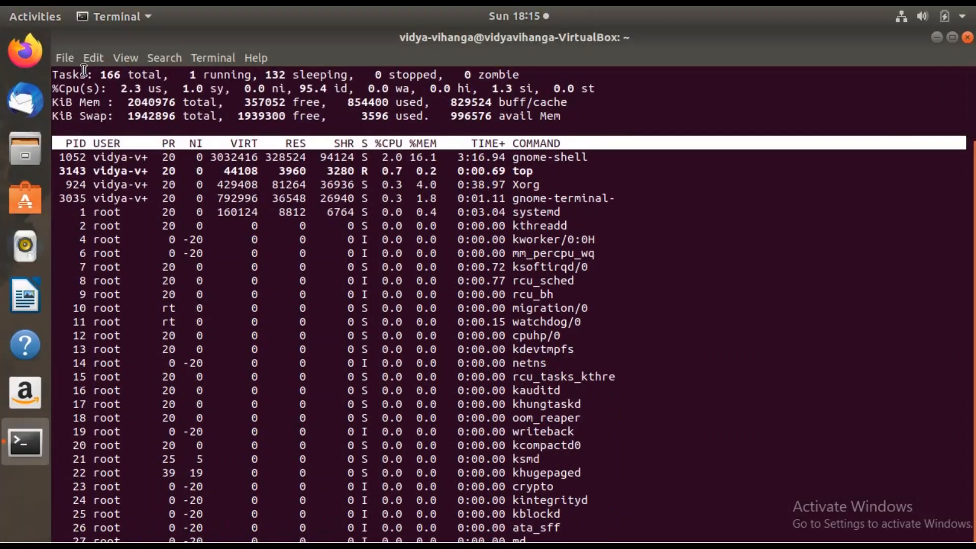
pyautogui.moveTo(25, 49)
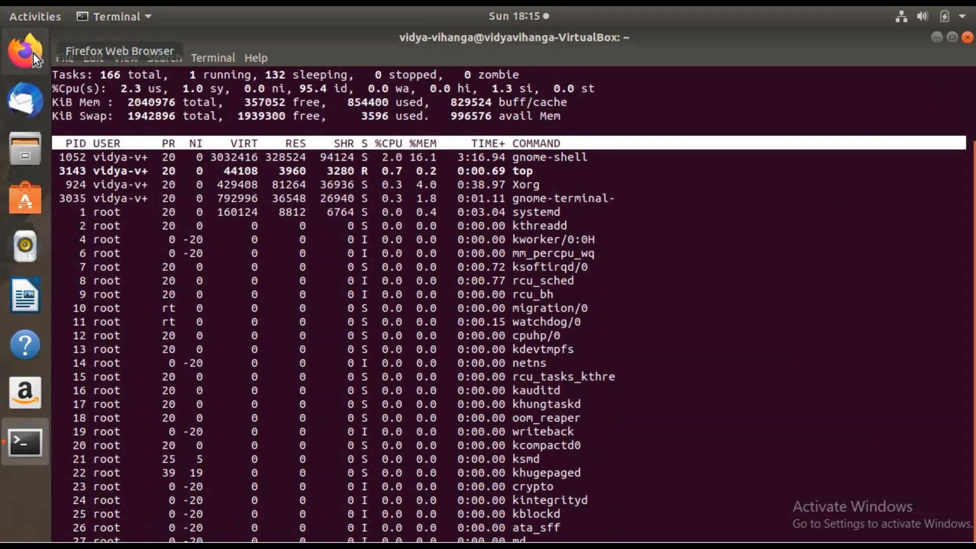
# Step: Launch Firefox from the dock, then return to the terminal window
pyautogui.click(25, 51)
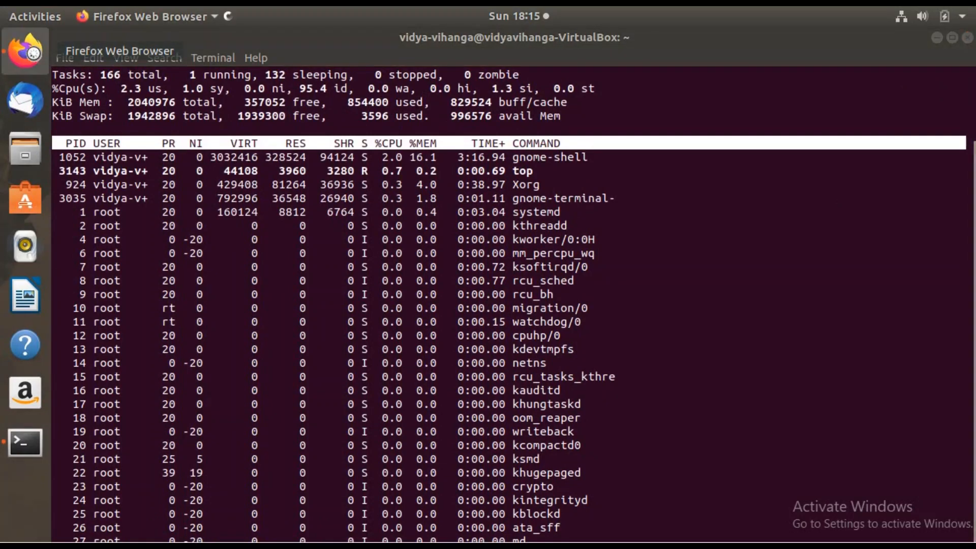
pyautogui.click(25, 51)
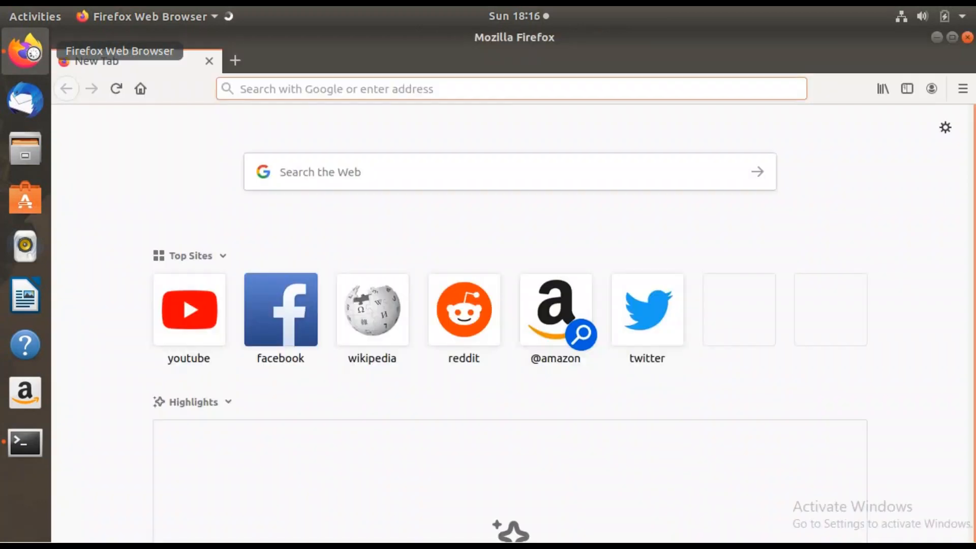
pyautogui.moveTo(120, 116)
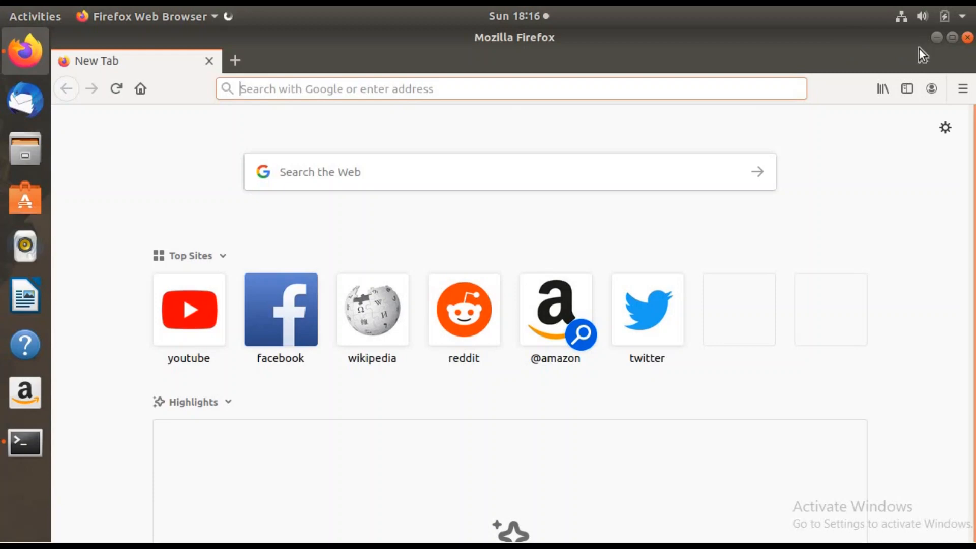
pyautogui.moveTo(25, 442)
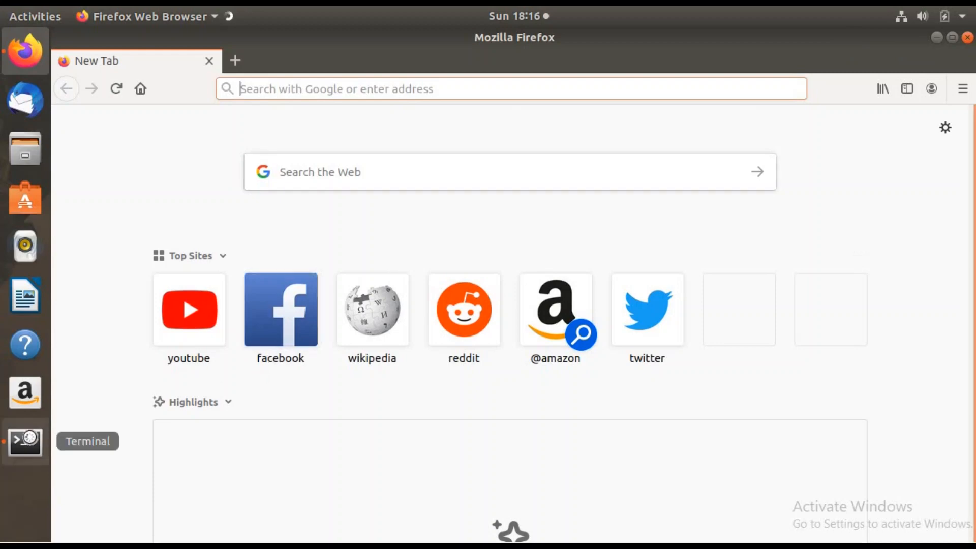
pyautogui.click(25, 442)
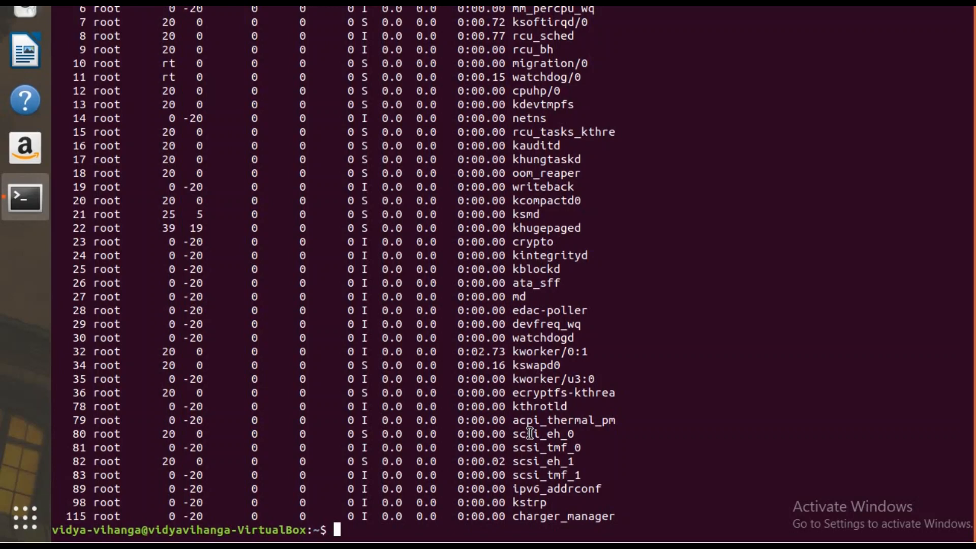
# Step: Enter 'ps -ef | grep -i firefox' to list Firefox processes with their IDs
pyautogui.write('ps')
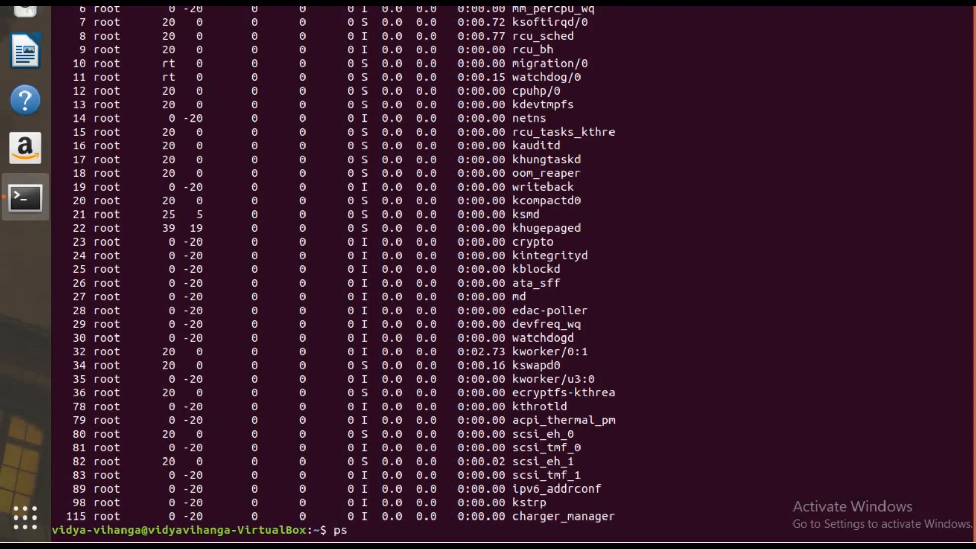
pyautogui.write('-ef|')
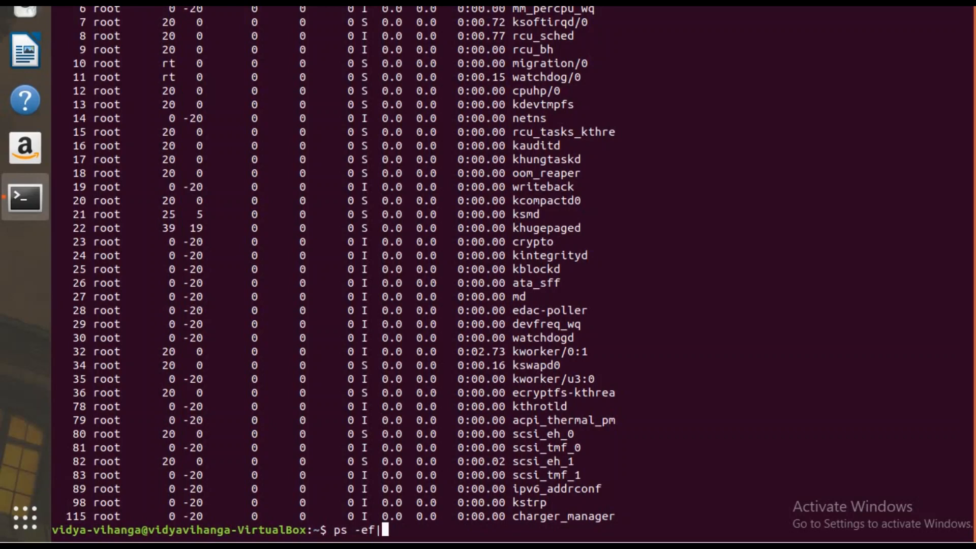
pyautogui.write('gre')
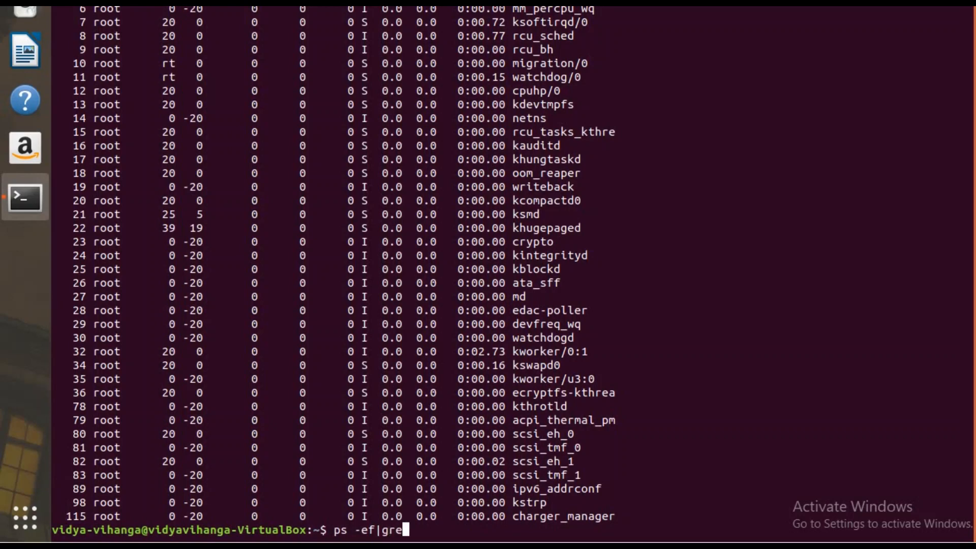
pyautogui.write('p')
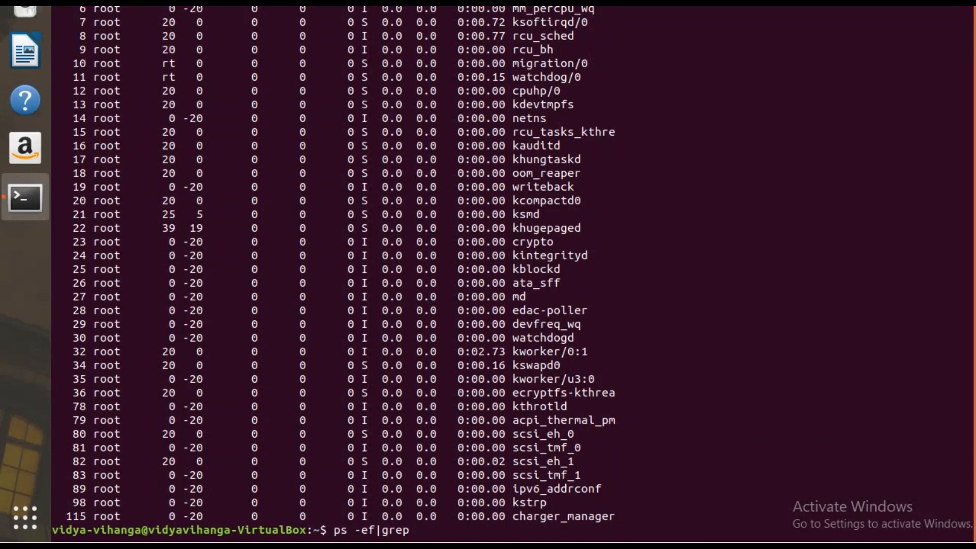
pyautogui.write('" "')
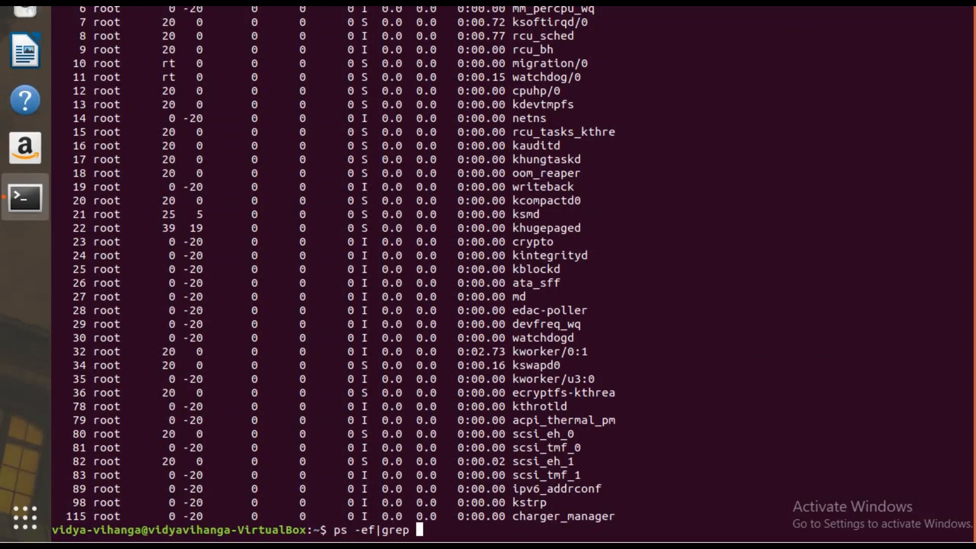
pyautogui.write('-i')
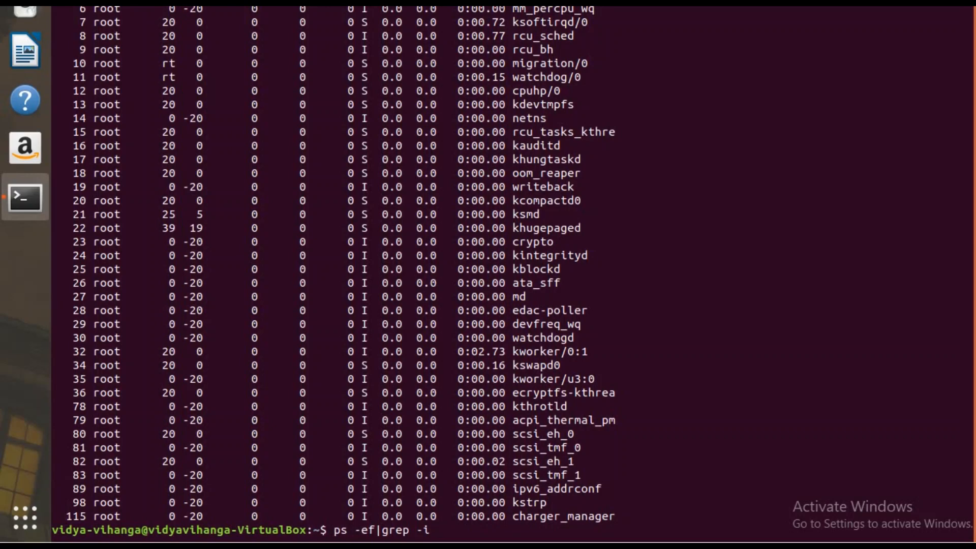
pyautogui.write('fire')
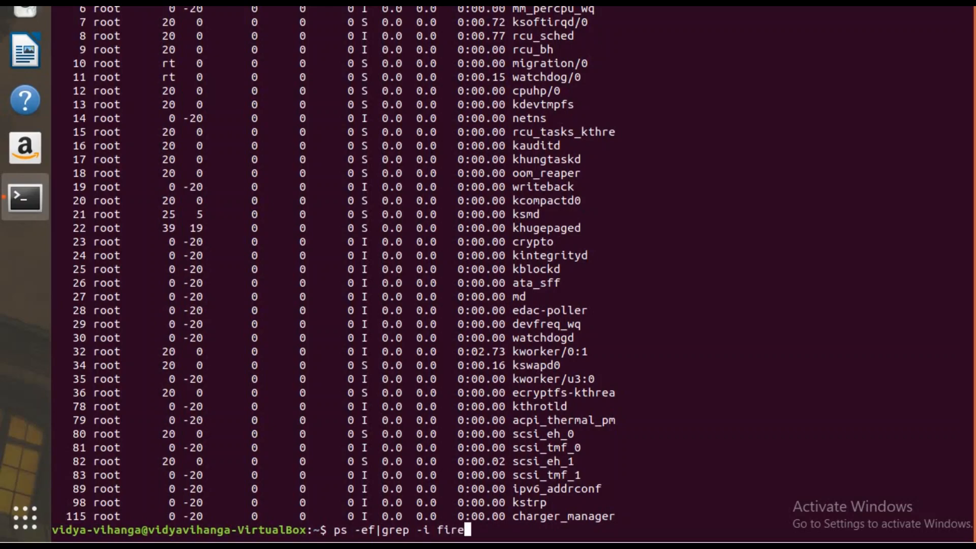
pyautogui.write('ox')
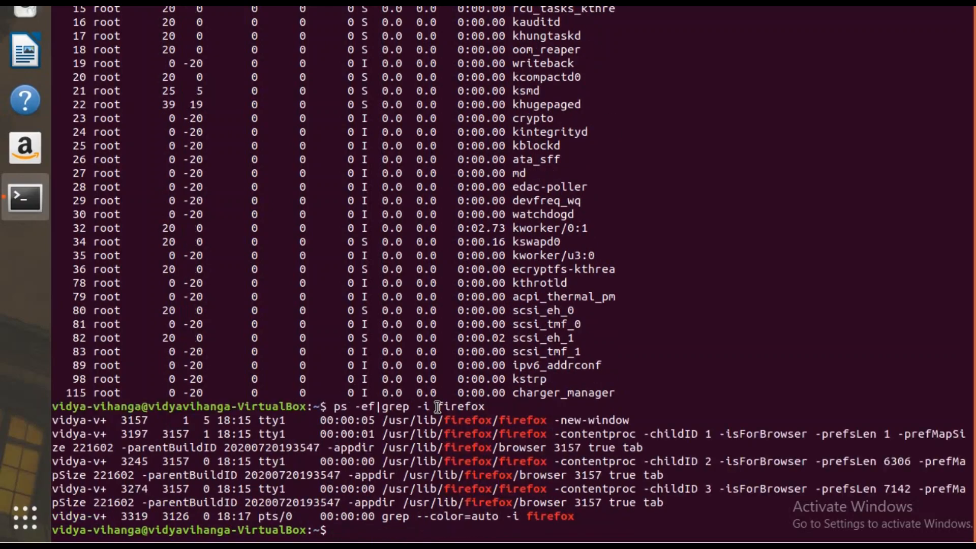
pyautogui.doubleClick(462, 406)
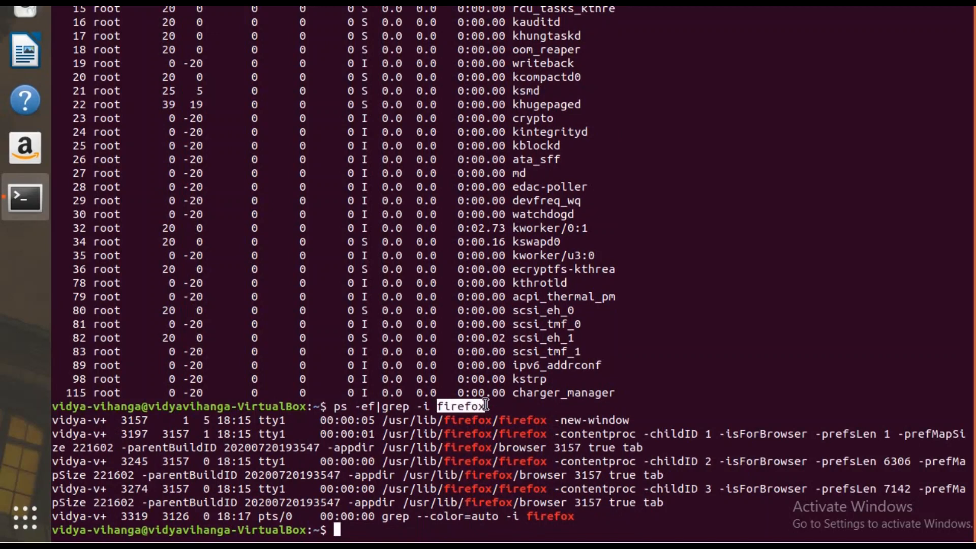
pyautogui.moveTo(479, 430)
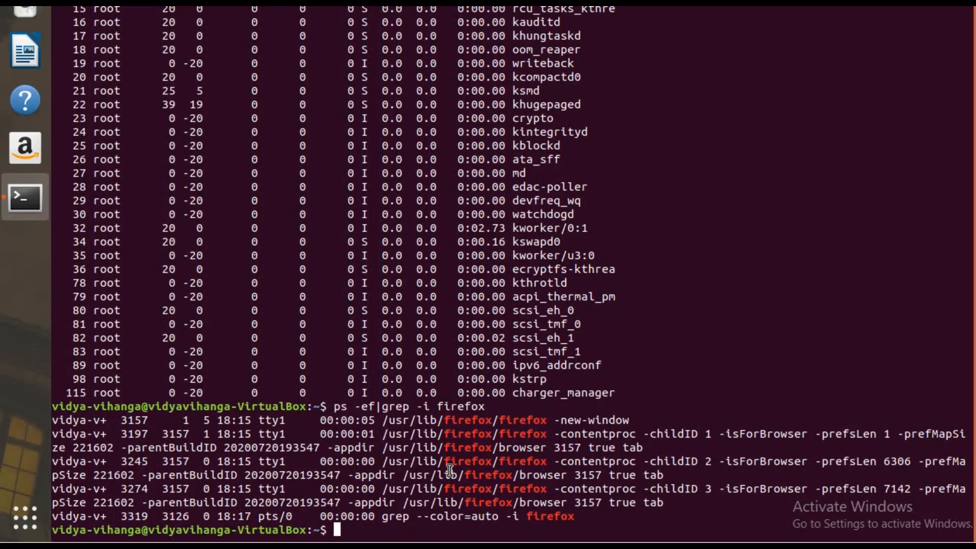
pyautogui.moveTo(166, 421)
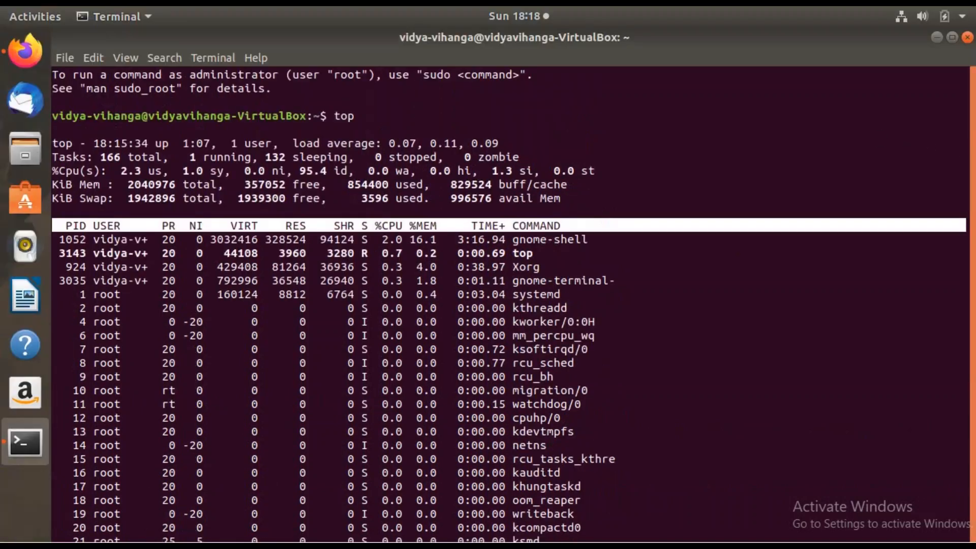
pyautogui.moveTo(25, 50)
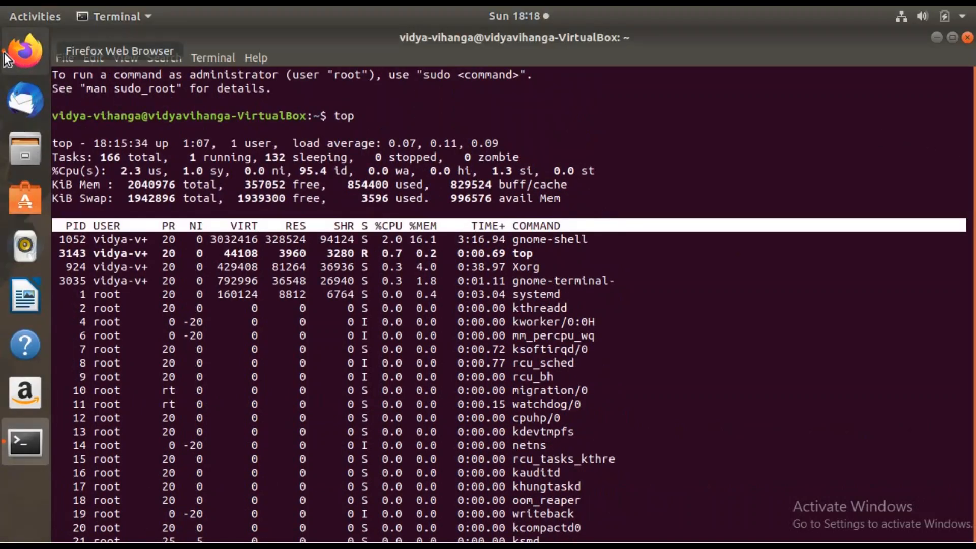
pyautogui.scroll(-3)
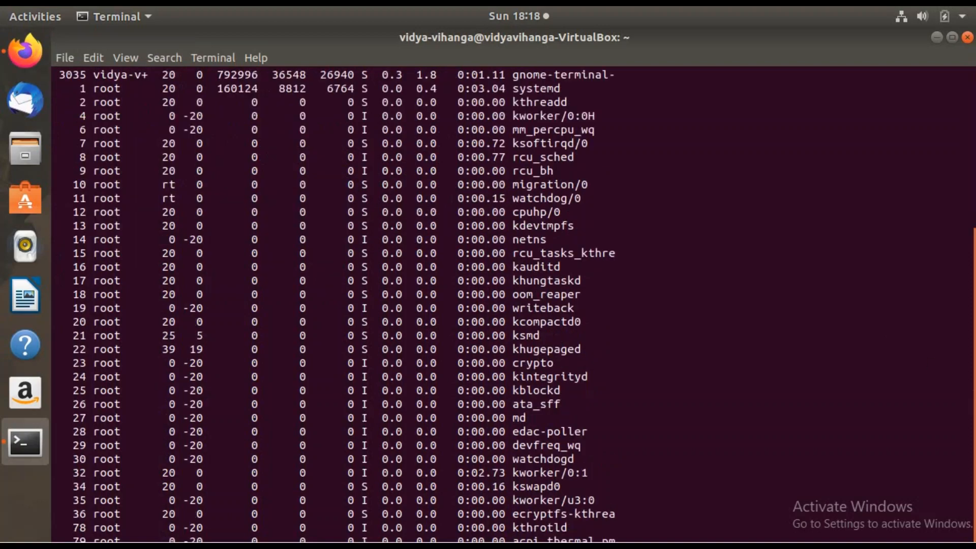
pyautogui.write('ps -ef|grep -i firefox')
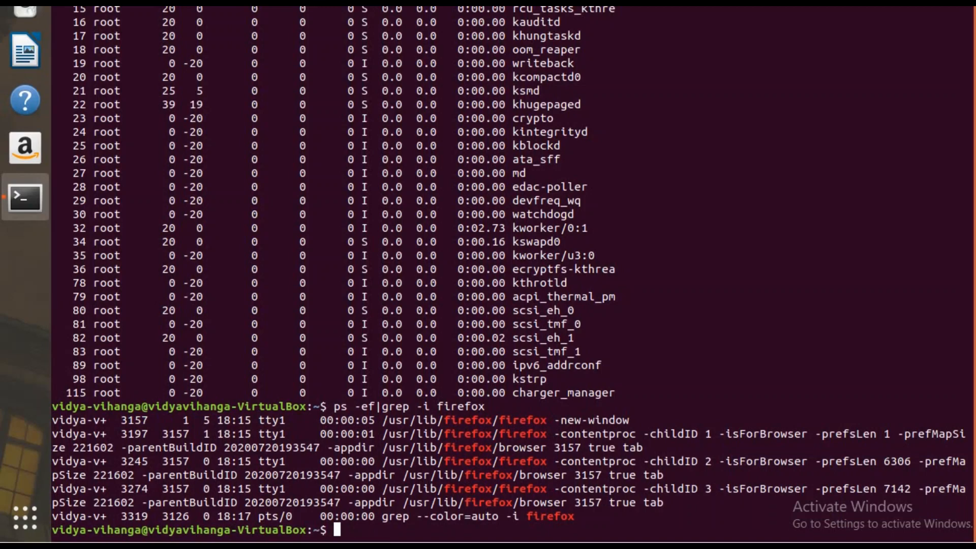
# Step: Type 'kill -9 3157' targeting the main Firefox process ID from the ps output
pyautogui.write('kill')
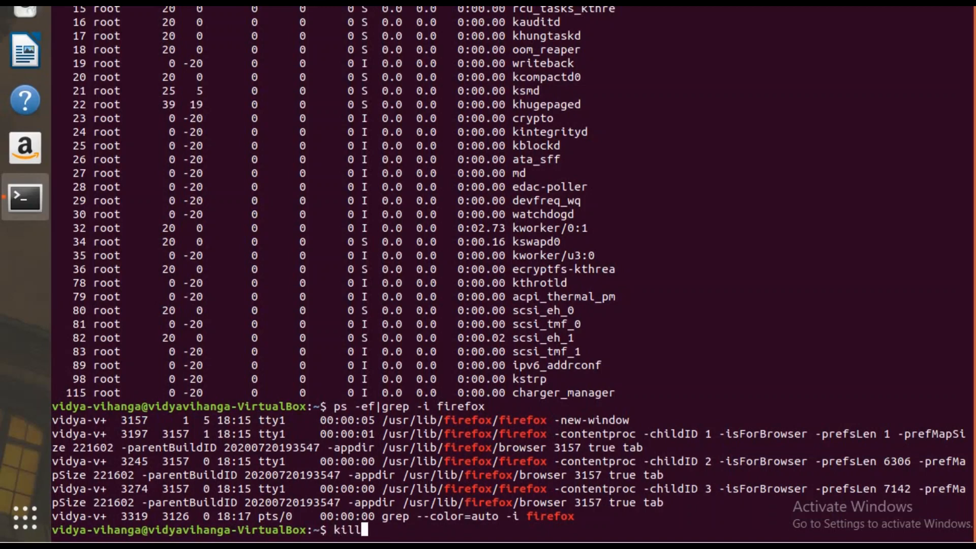
pyautogui.write('-9')
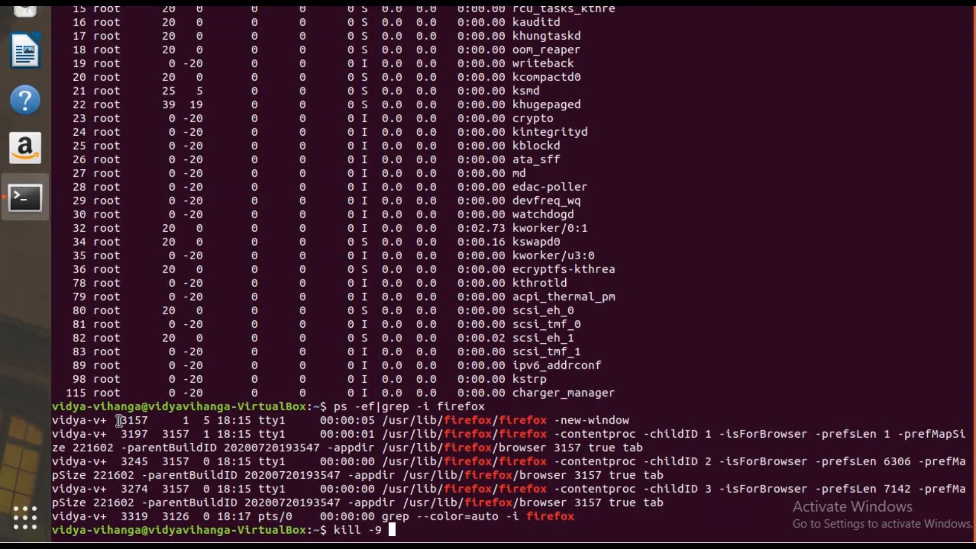
pyautogui.doubleClick(132, 419)
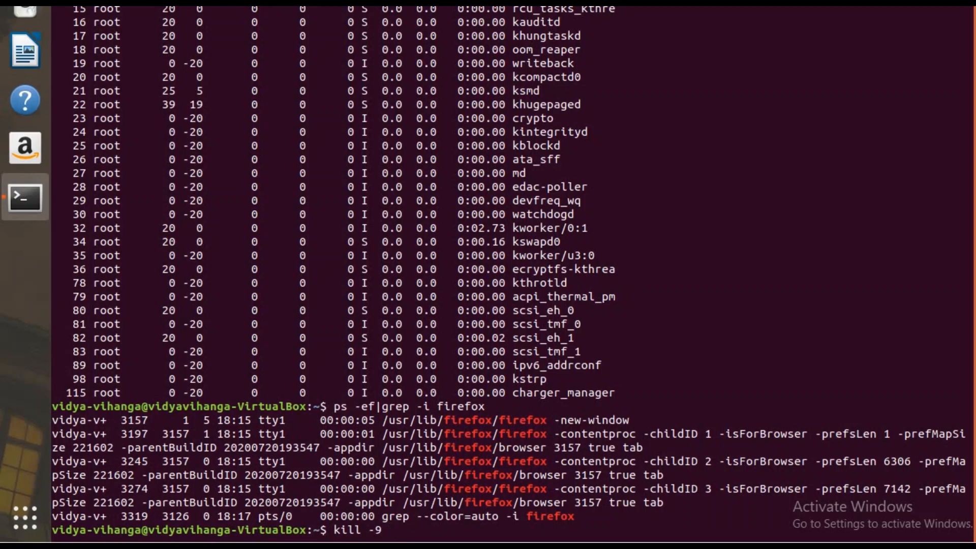
pyautogui.write('3157')
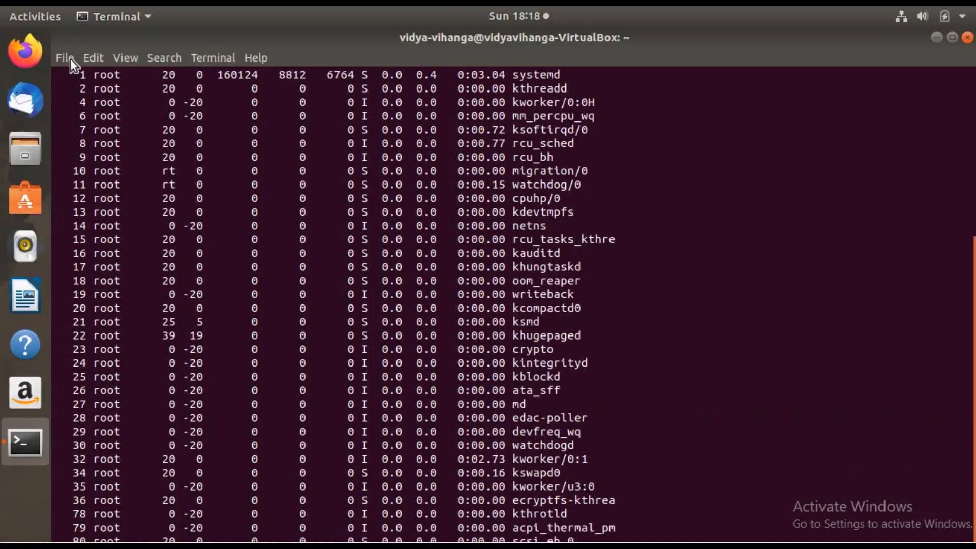
pyautogui.moveTo(336, 186)
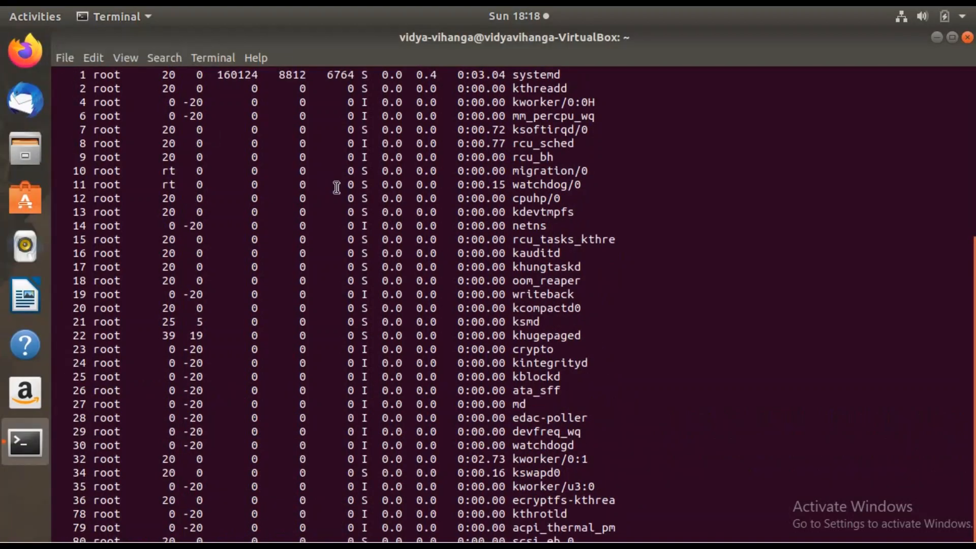